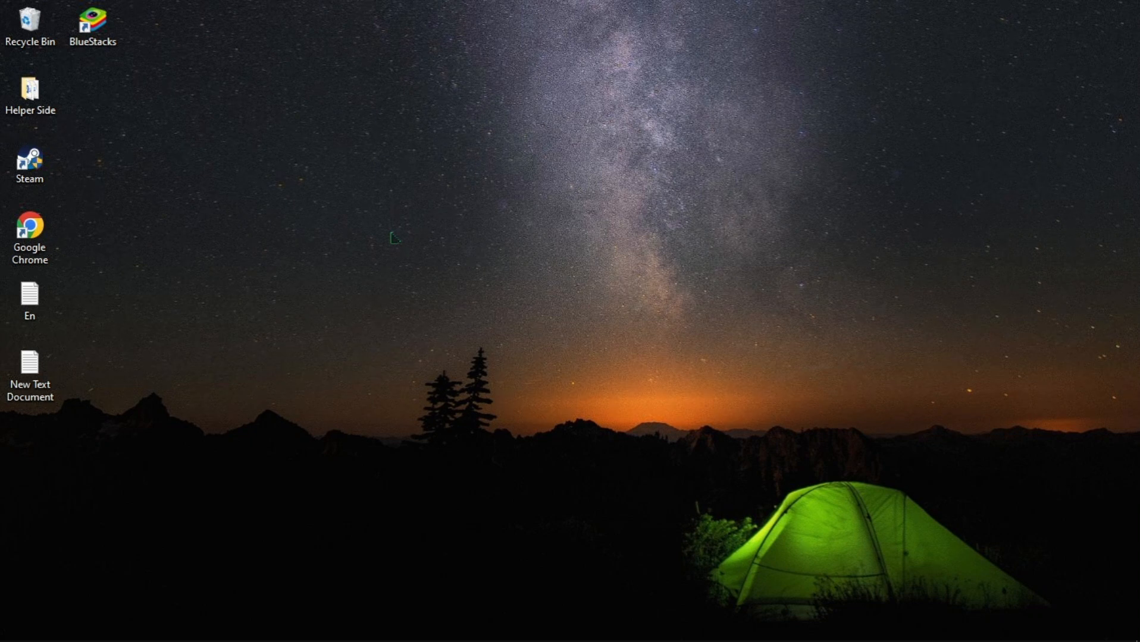
pyautogui.moveTo(403, 628)
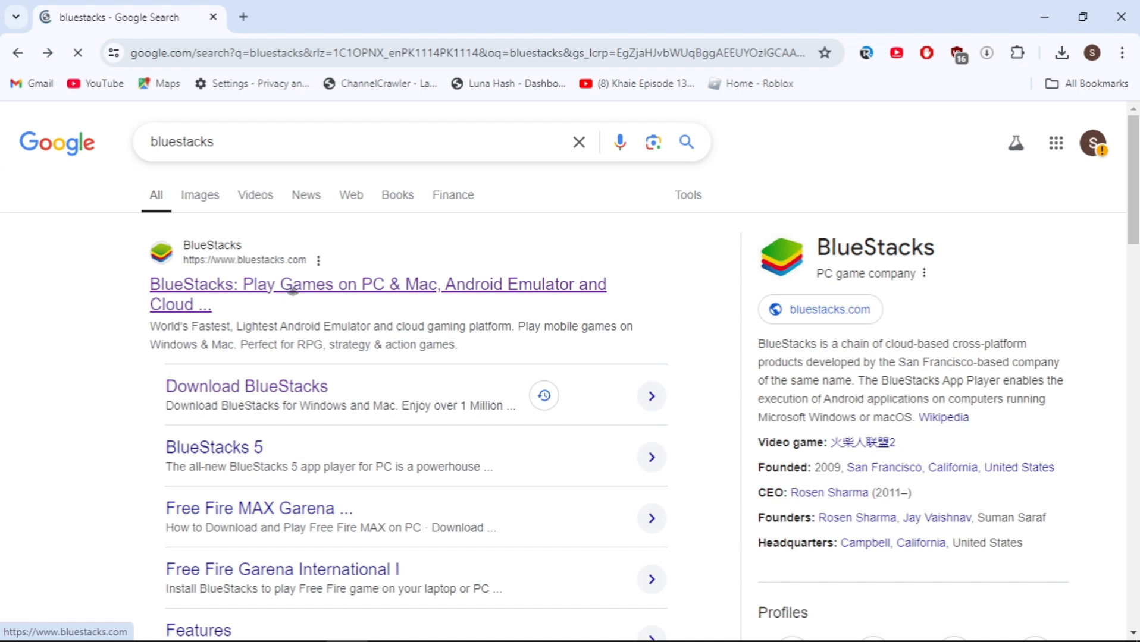
# Download BlueStacks from bluestacks.com, let it install, and dismiss the finished installer.
pyautogui.click(376, 294)
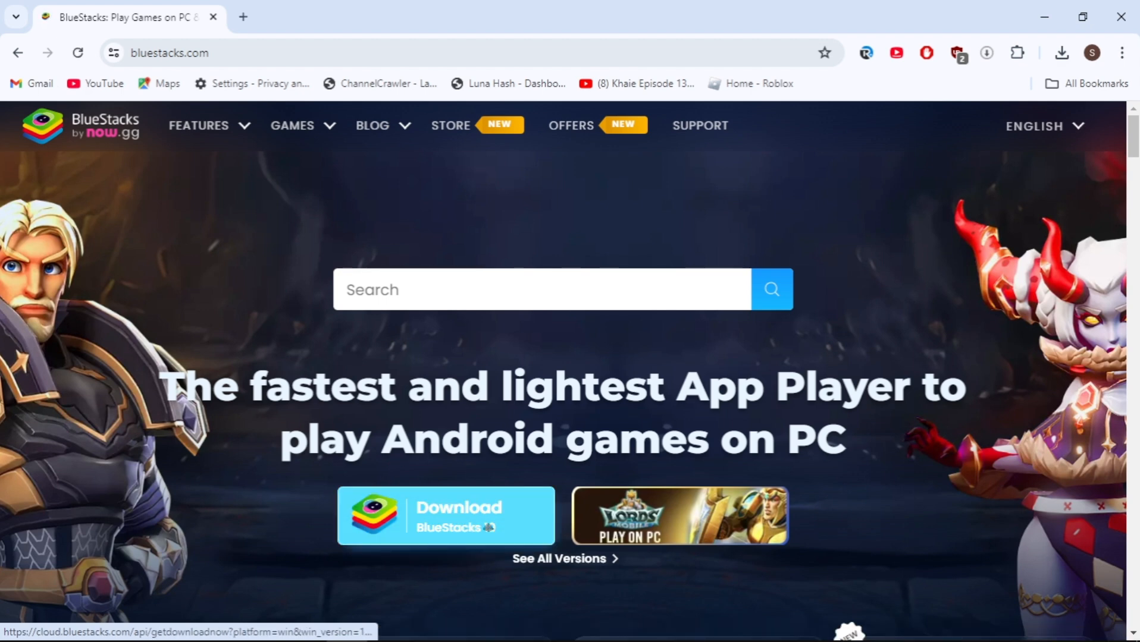
pyautogui.click(446, 516)
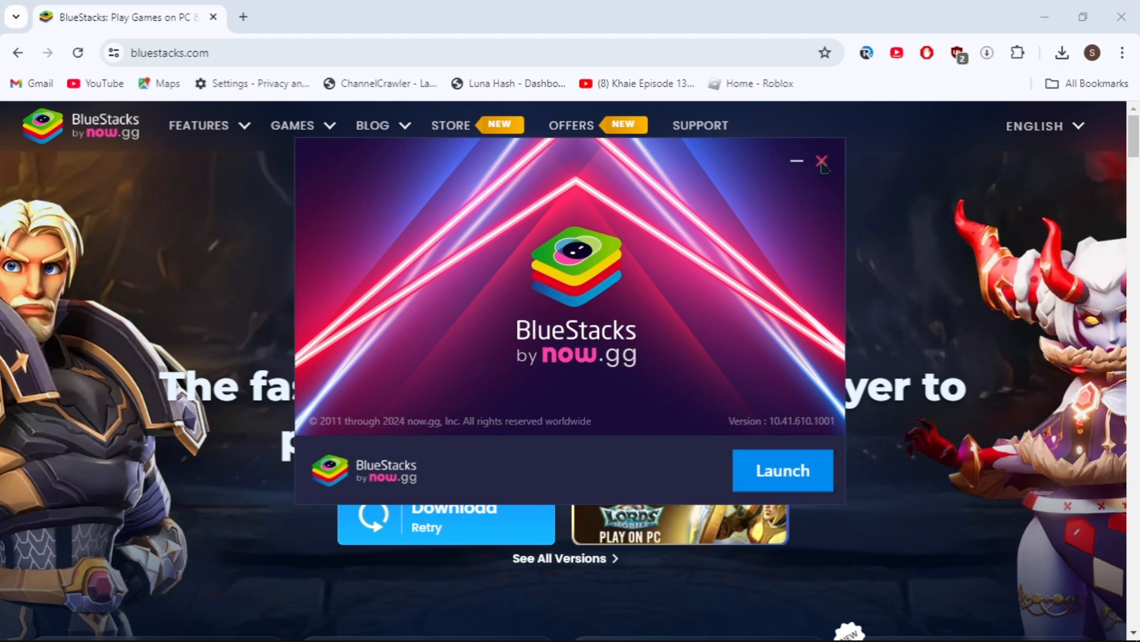
pyautogui.click(821, 161)
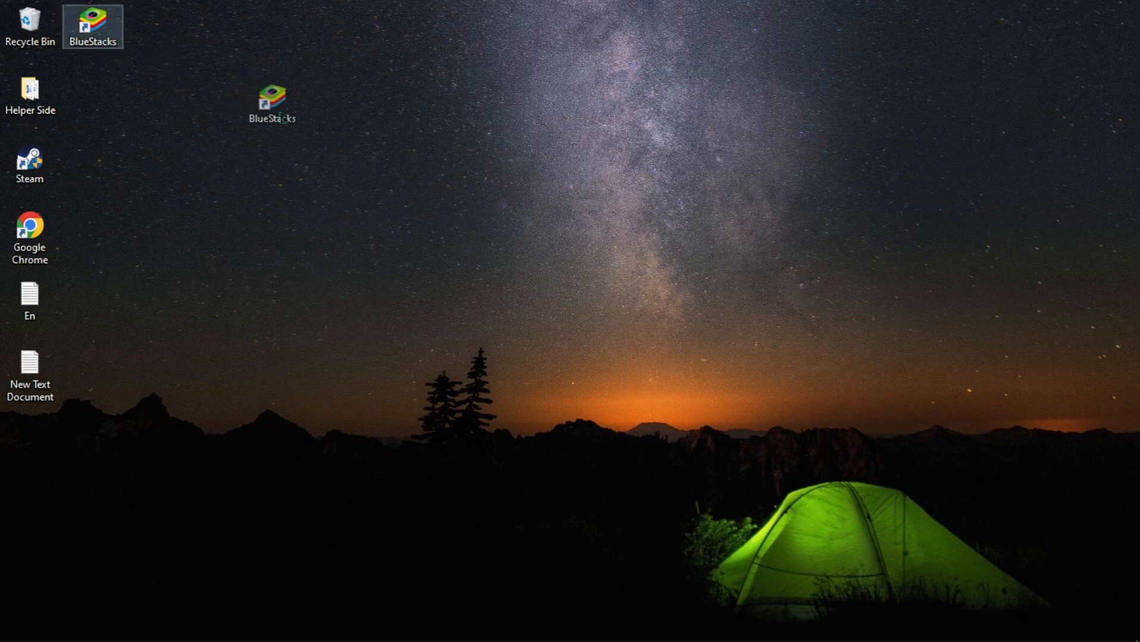
# Launch BlueStacks from the desktop shortcut and open the System apps folder.
pyautogui.doubleClick(273, 100)
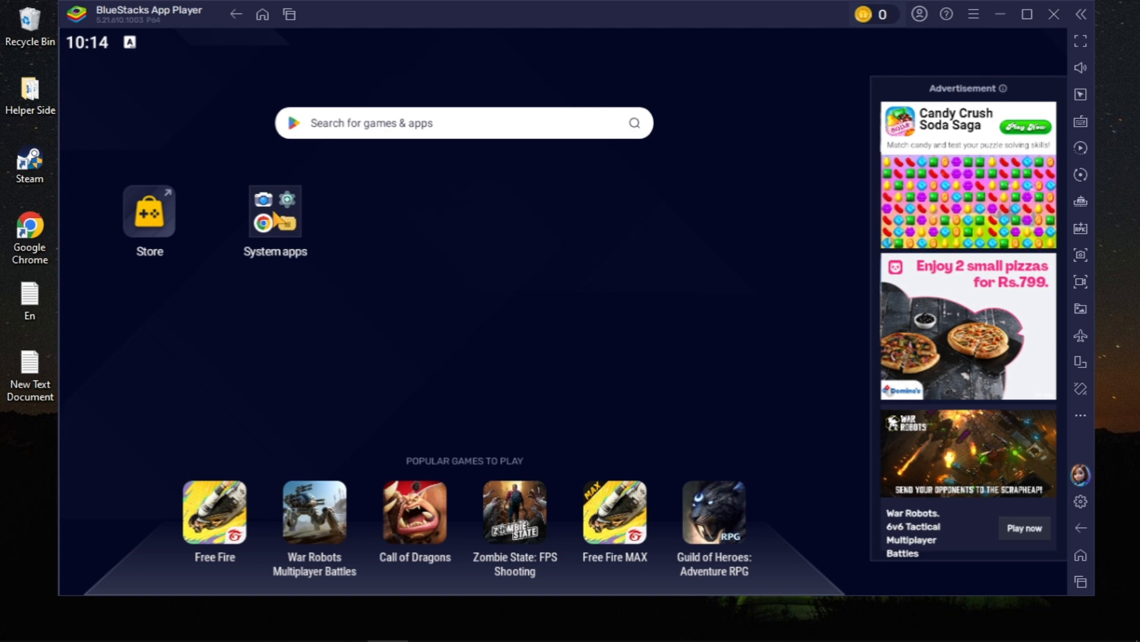
pyautogui.click(275, 210)
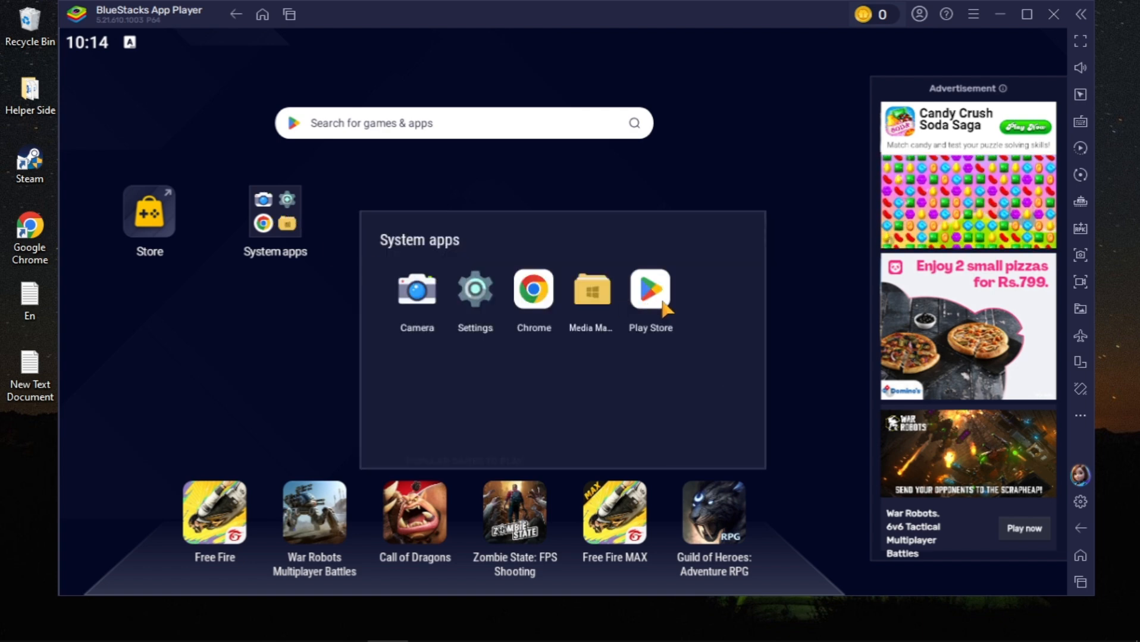
# Search the Play Store for 'bricks kingdom' to list the Bricks Kingdom game.
pyautogui.click(648, 289)
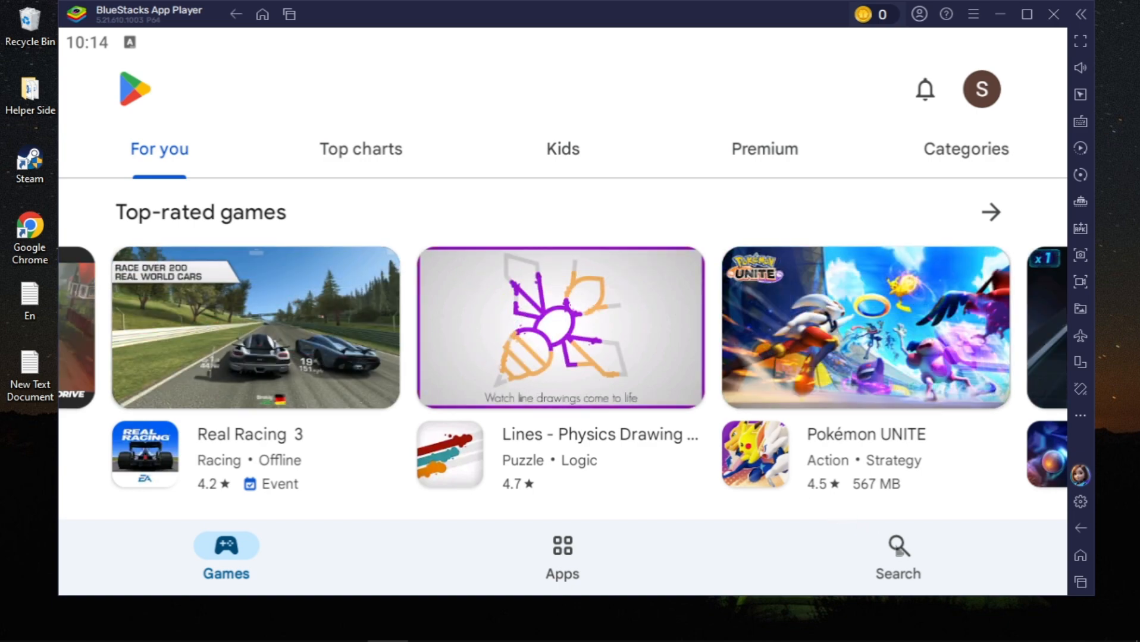
pyautogui.click(897, 555)
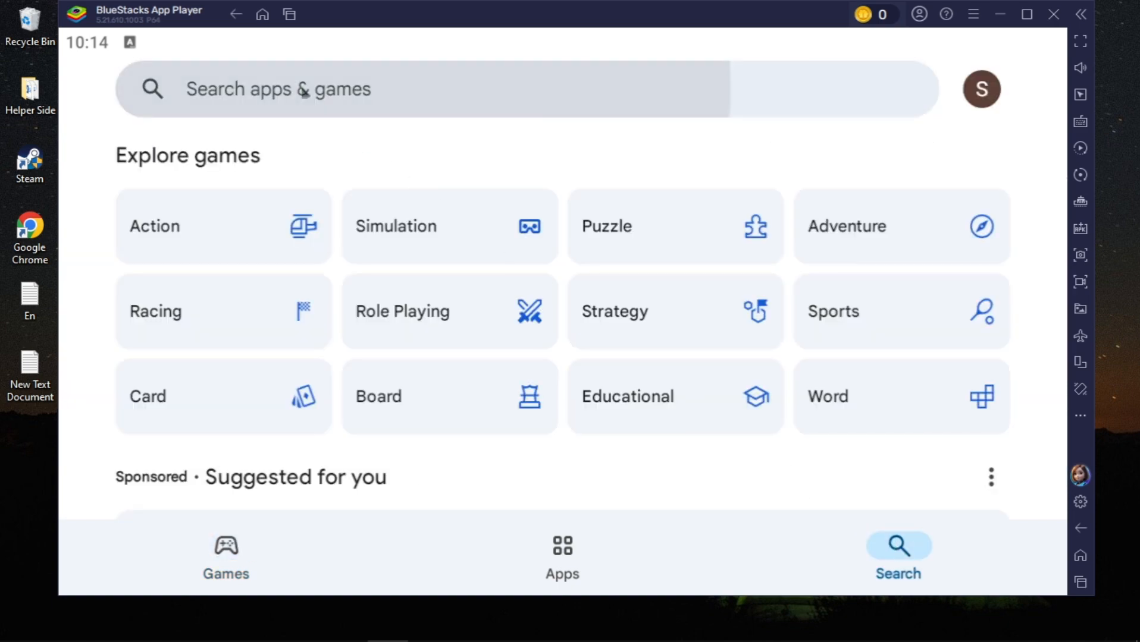
pyautogui.write('b')
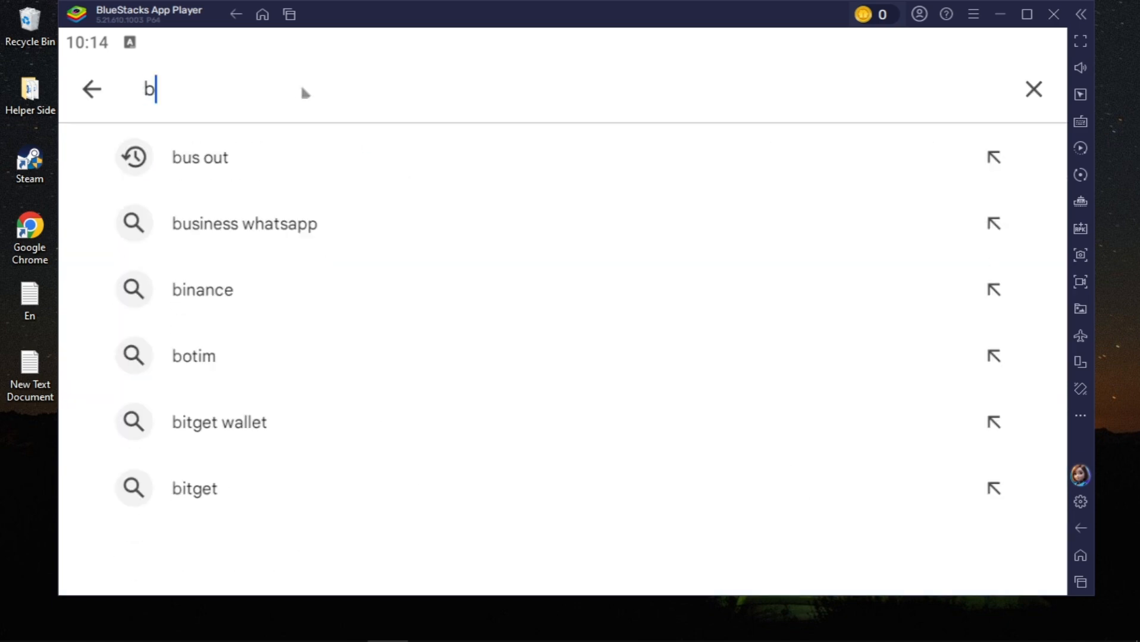
pyautogui.write('ricks')
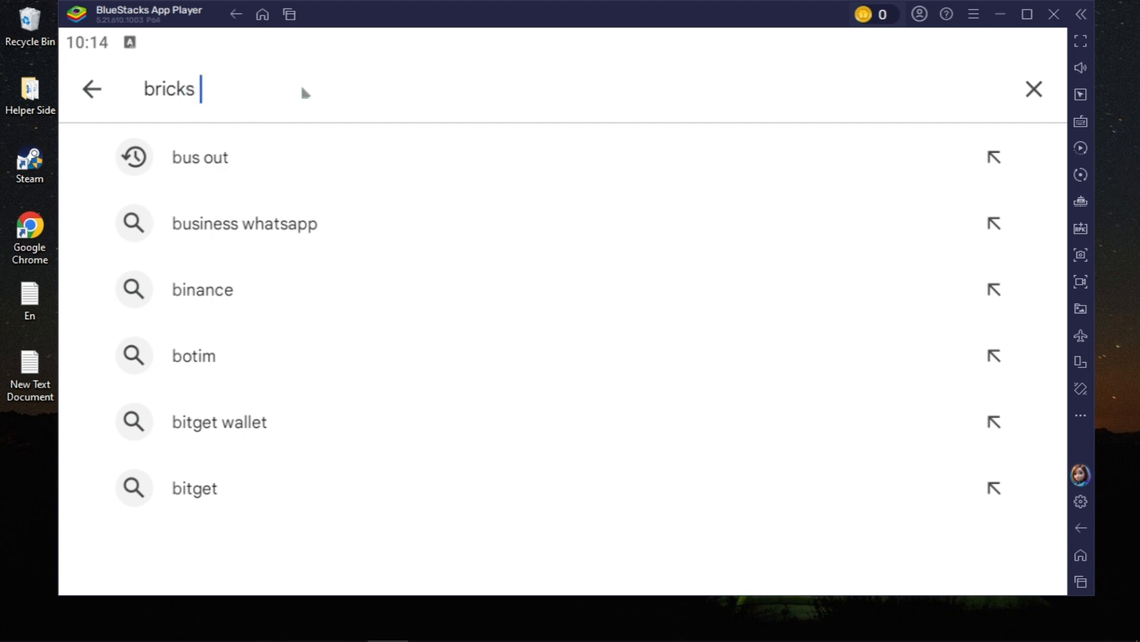
pyautogui.write('kingdom')
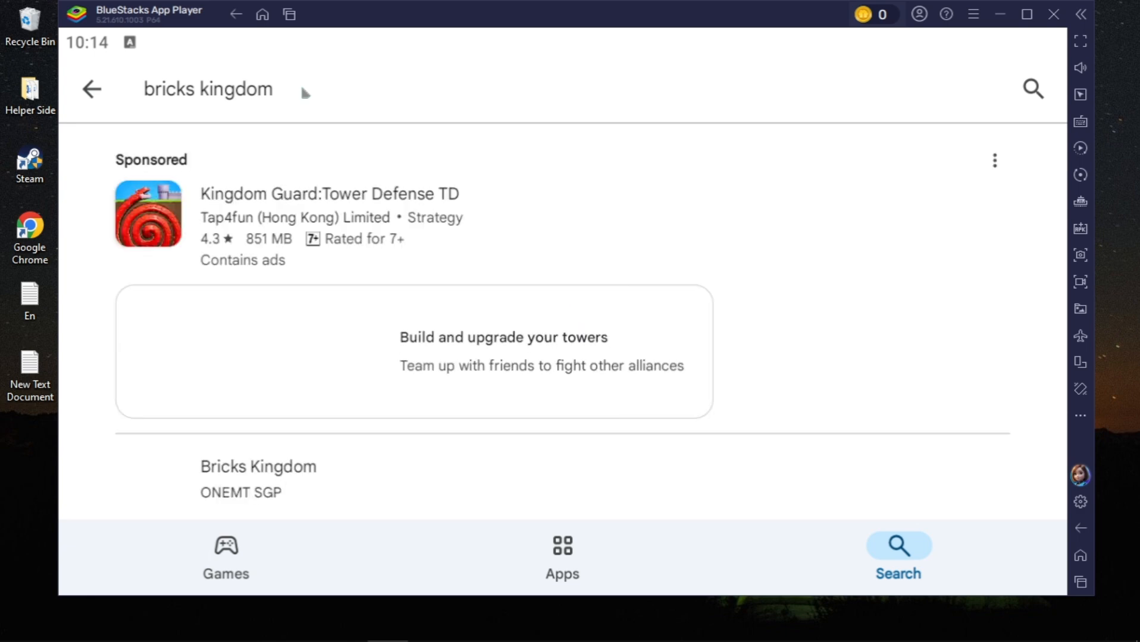
pyautogui.moveTo(376, 382)
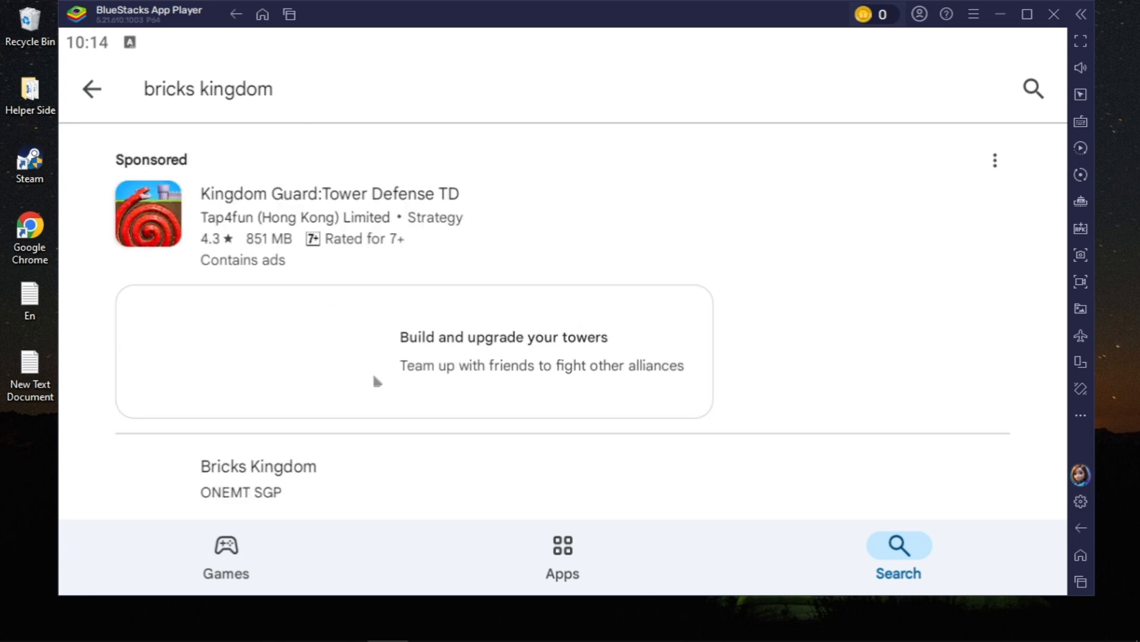
# Open the Bricks Kingdom result and start its install, leaving it pending download.
pyautogui.click(258, 466)
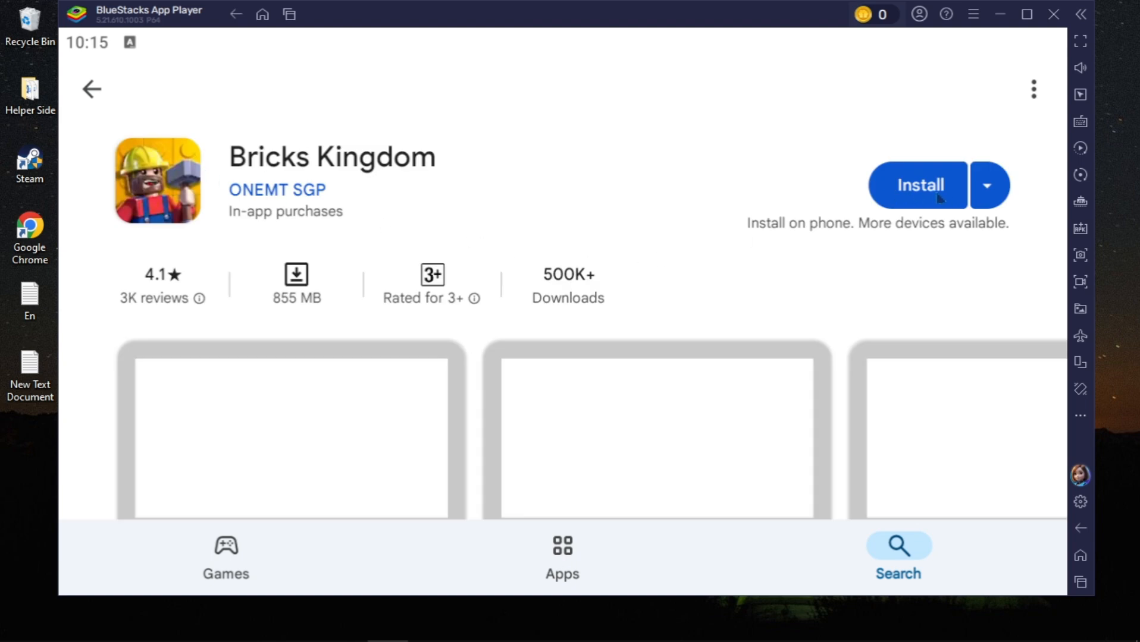
pyautogui.click(917, 185)
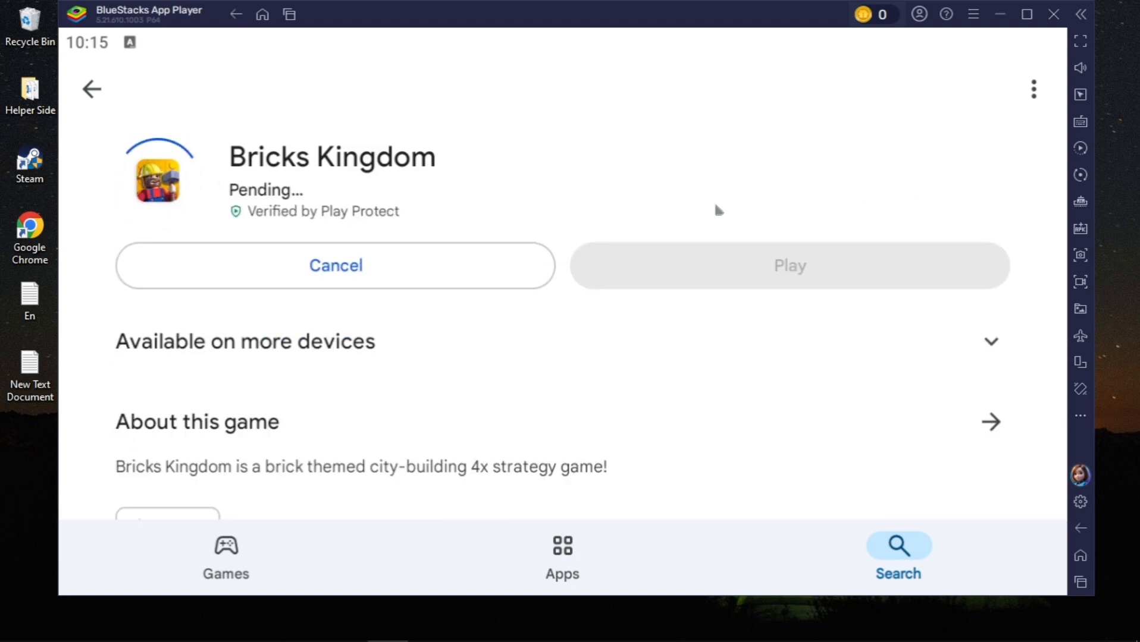